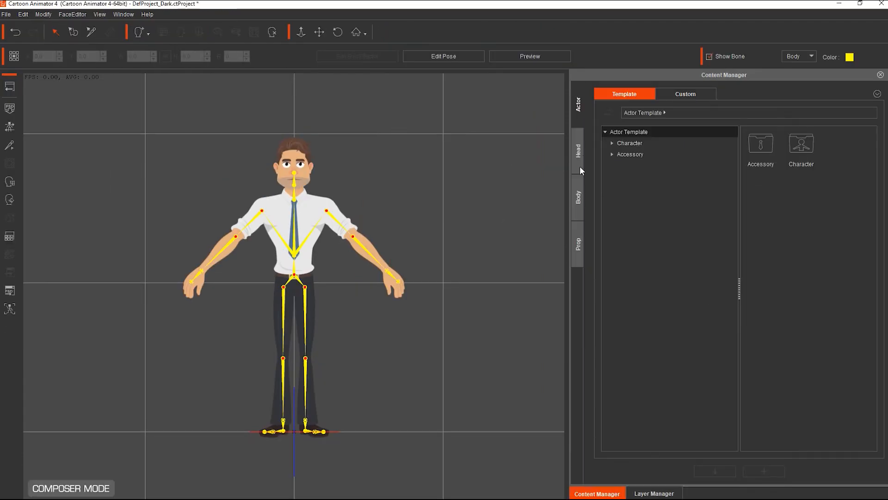
- Apply the palm-front G3 360 Human bone hands from the Body hand templates
left_click(577, 197)
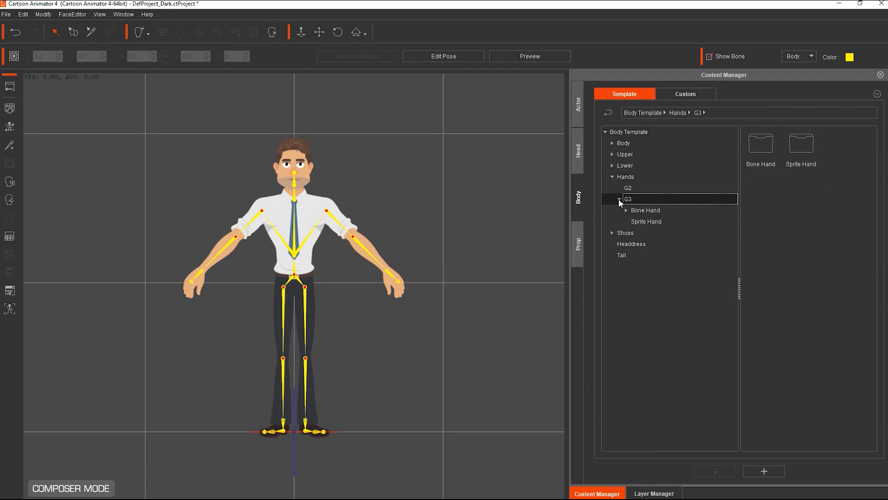
left_click(645, 210)
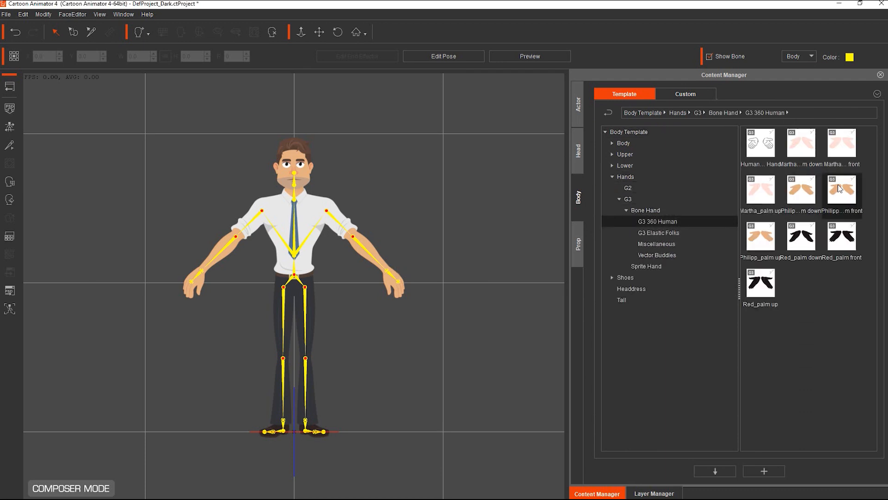
double_click(842, 189)
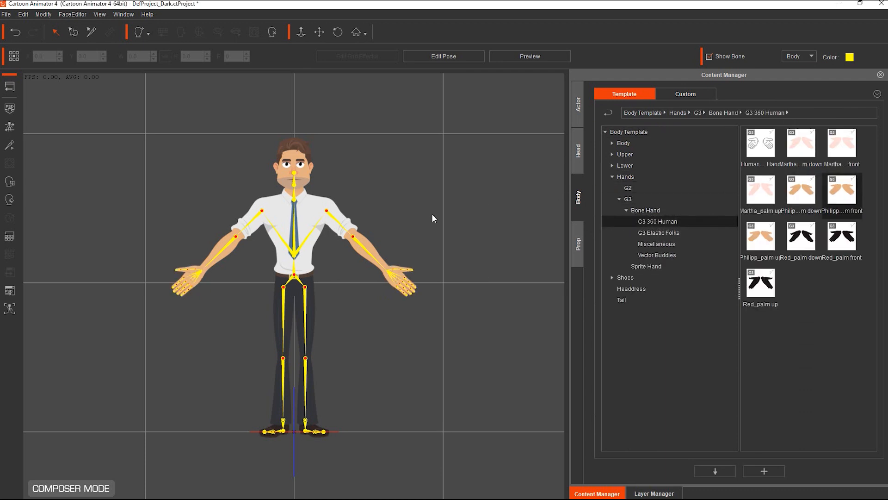
mouse_move(367, 216)
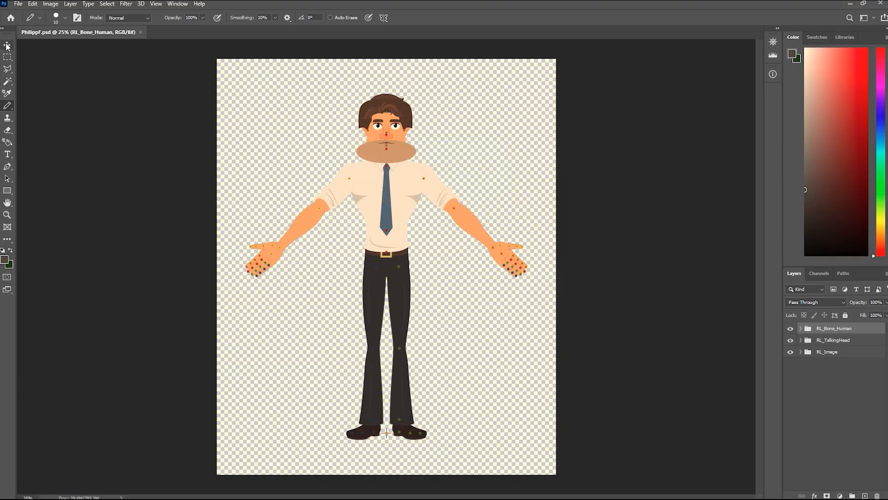
left_click(8, 46)
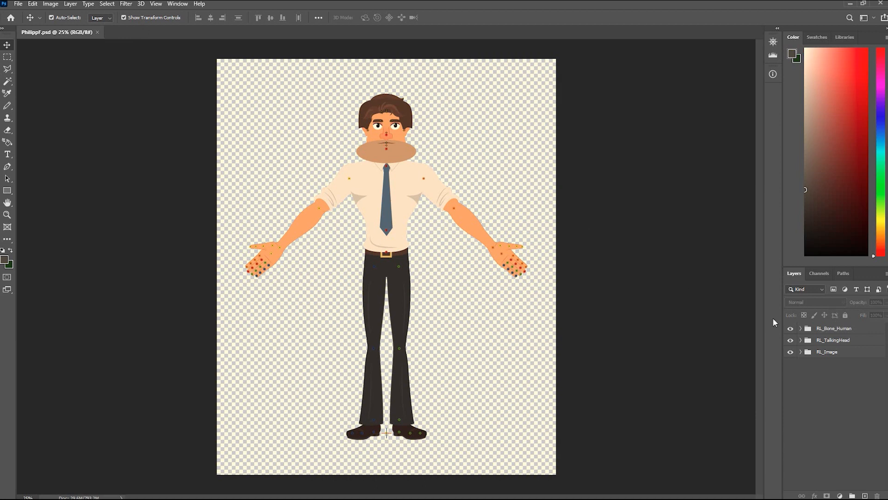
left_click(834, 328)
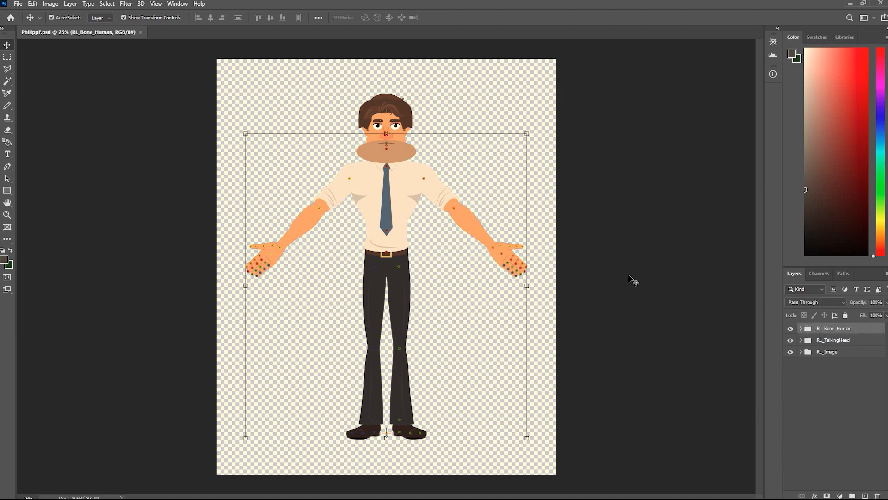
left_click(791, 328)
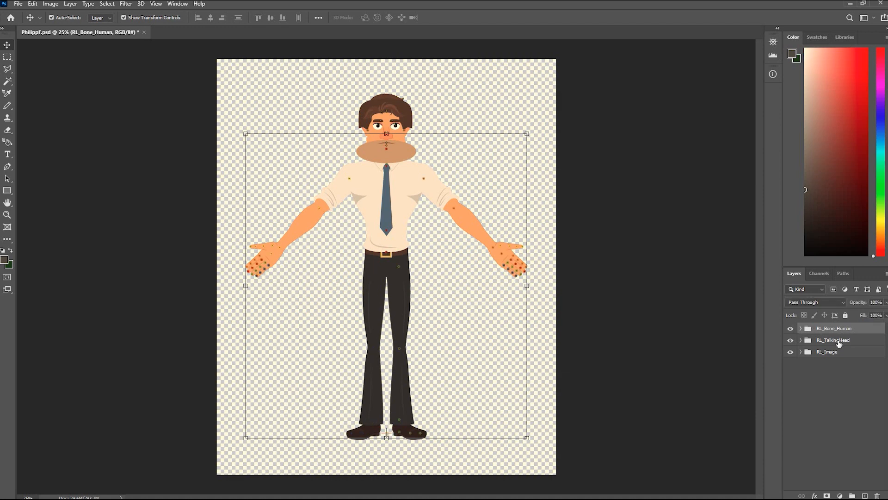
left_click(833, 340)
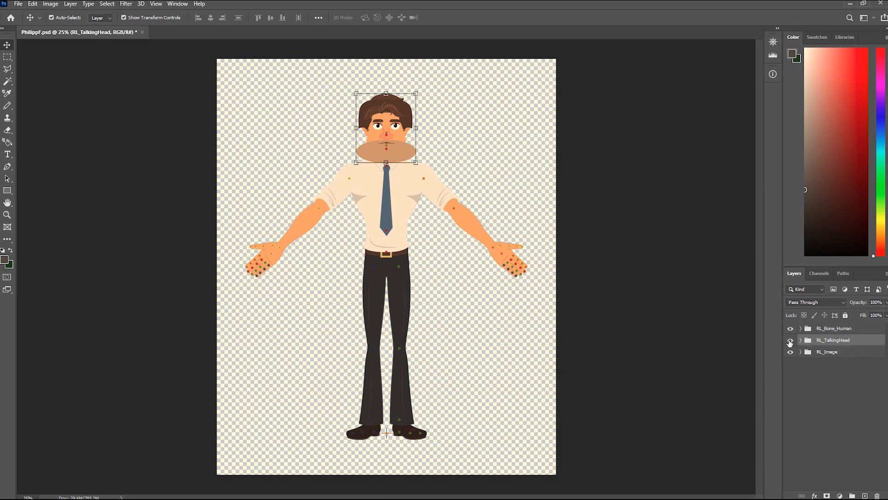
left_click(790, 340)
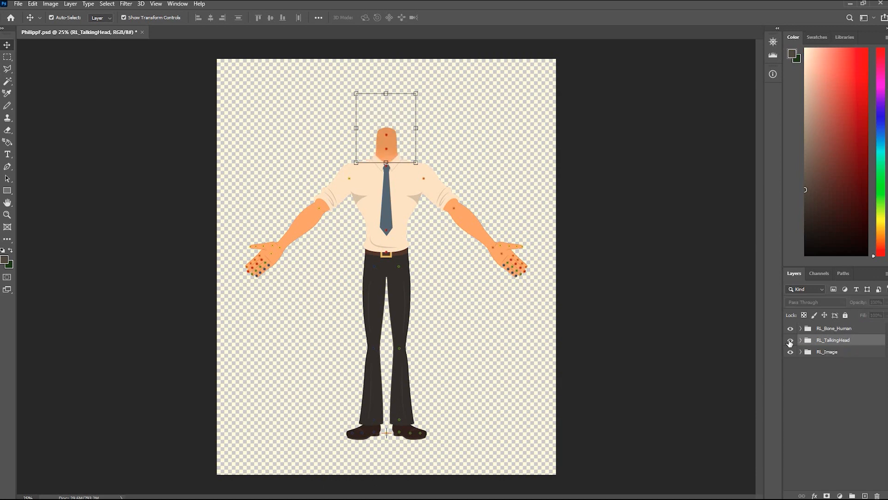
left_click(790, 342)
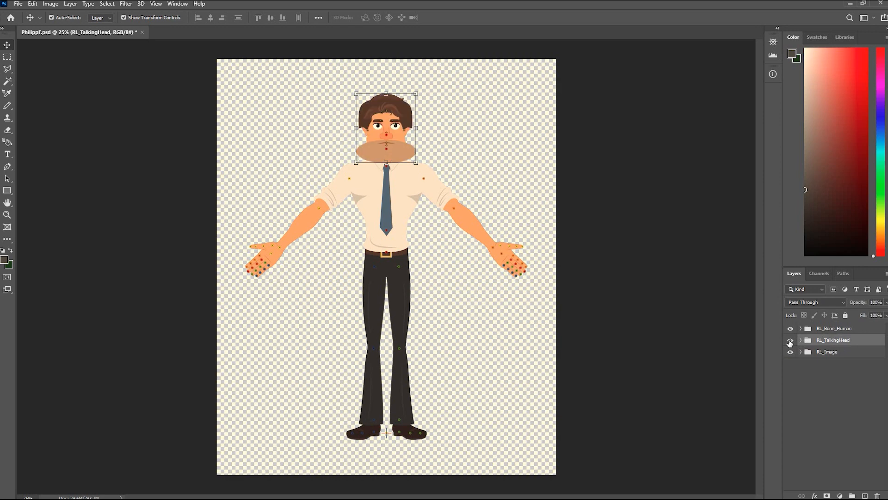
left_click(828, 351)
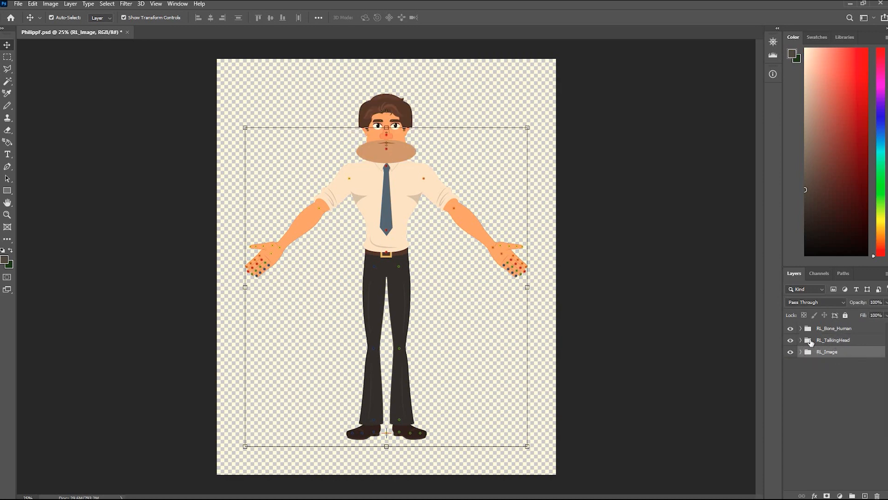
left_click(790, 351)
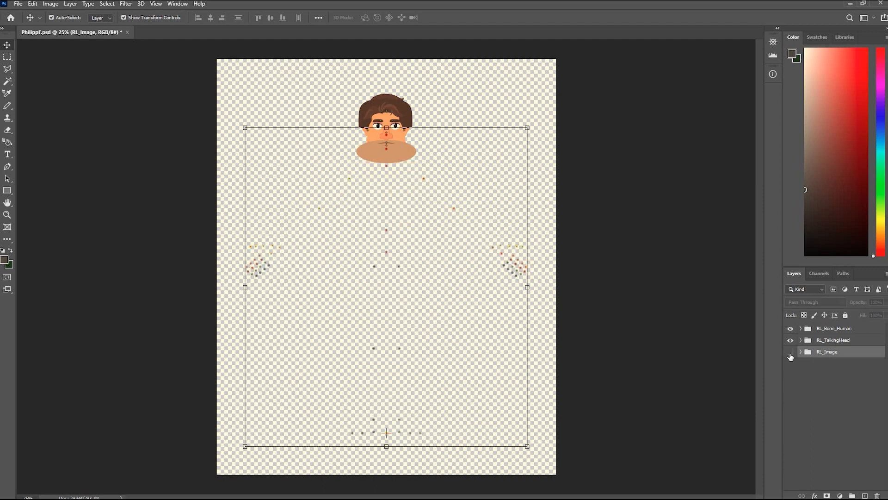
left_click(790, 351)
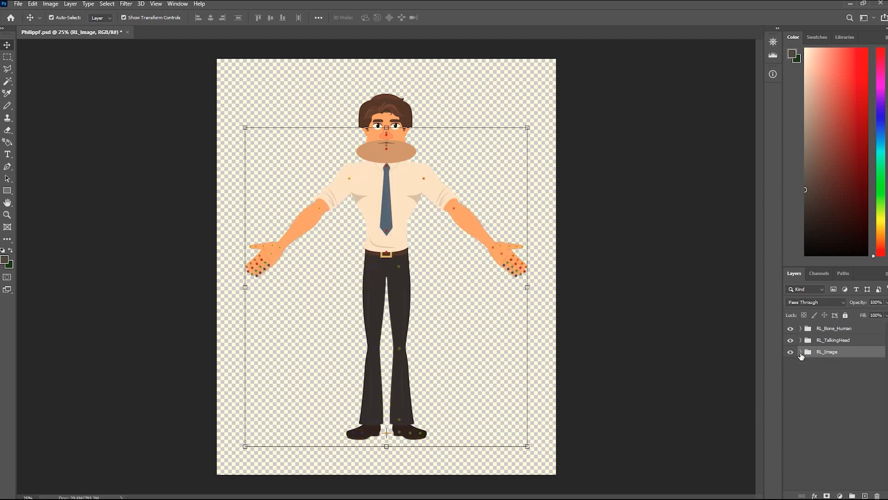
- Expand RL_Bone_Human and label the LHand_Bone group orange
left_click(801, 328)
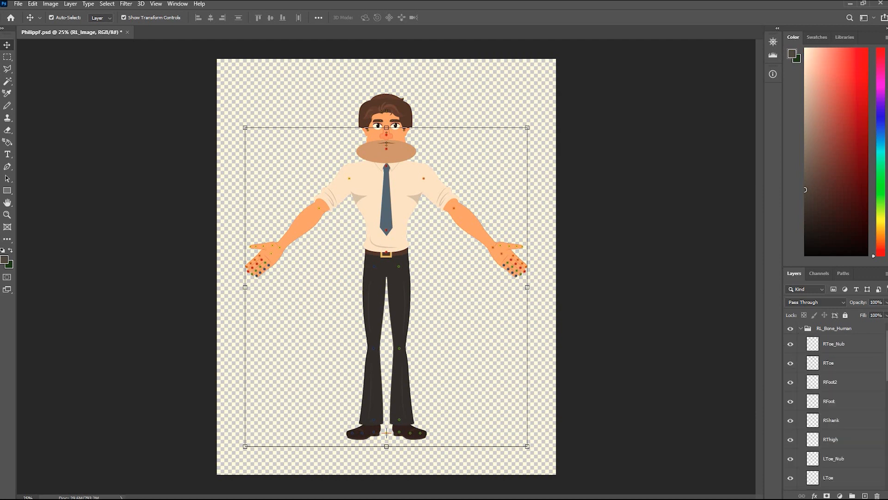
scroll("down", 3)
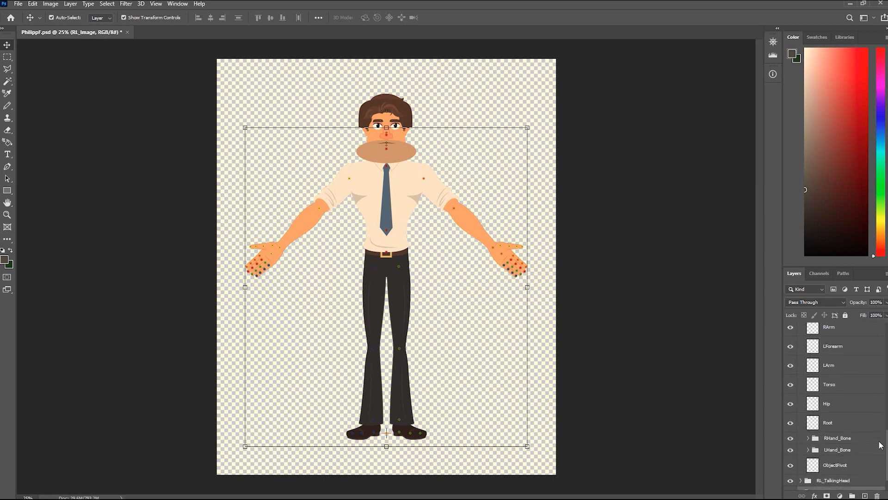
right_click(838, 430)
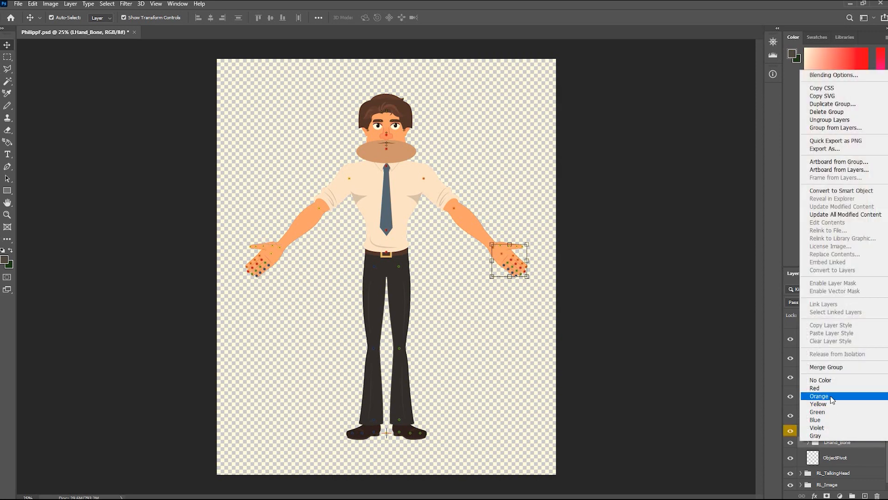
left_click(820, 396)
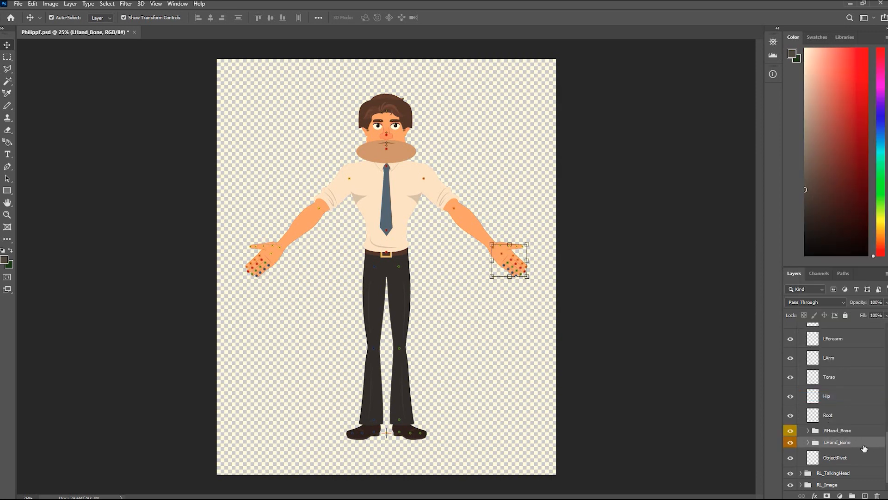
- Select the RHand_Bone and LHand_Bone groups inside RL_Image
scroll("up", 3)
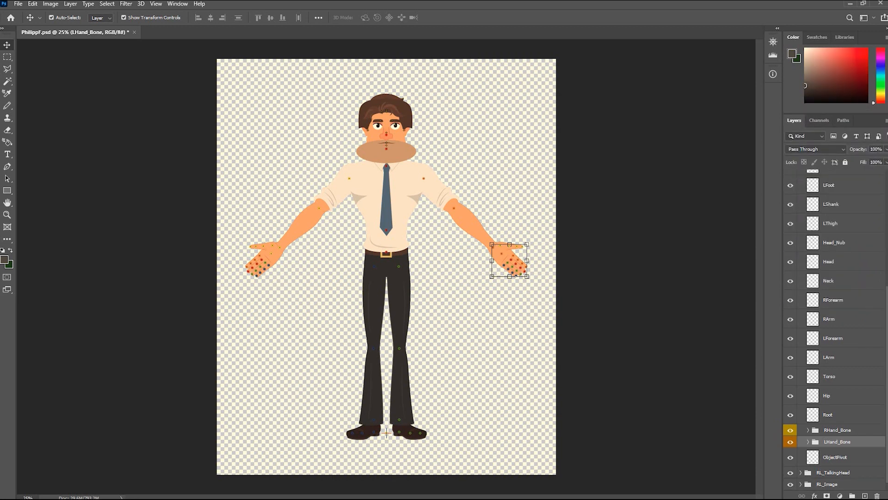
scroll("down", 3)
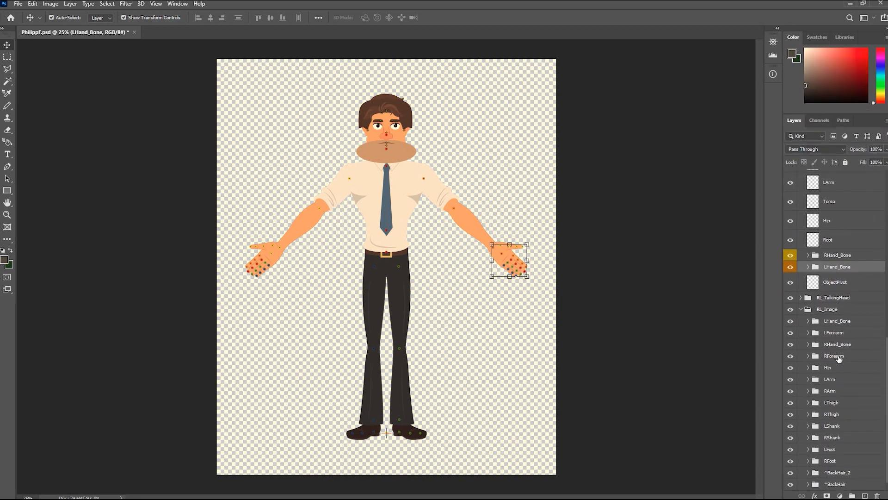
left_click(838, 344)
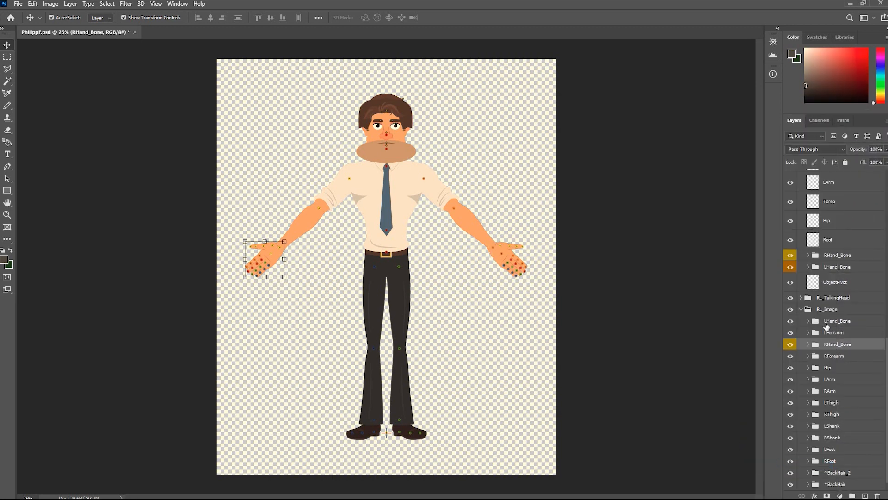
left_click(838, 320)
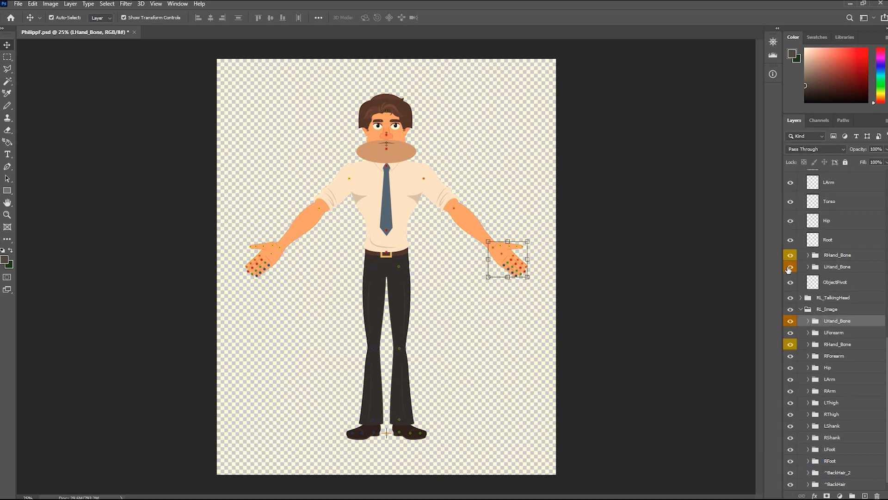
left_click(791, 266)
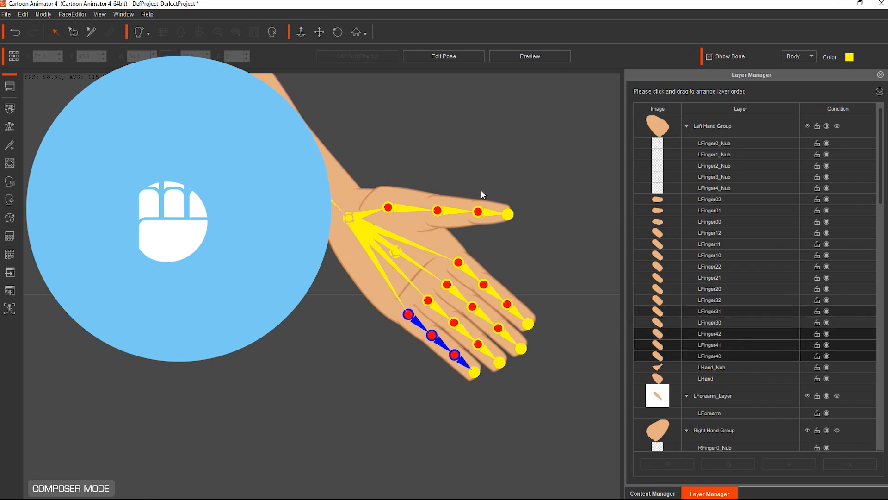
- Scroll through the Left Hand Group's finger layers in Layer Manager
scroll("down", 3)
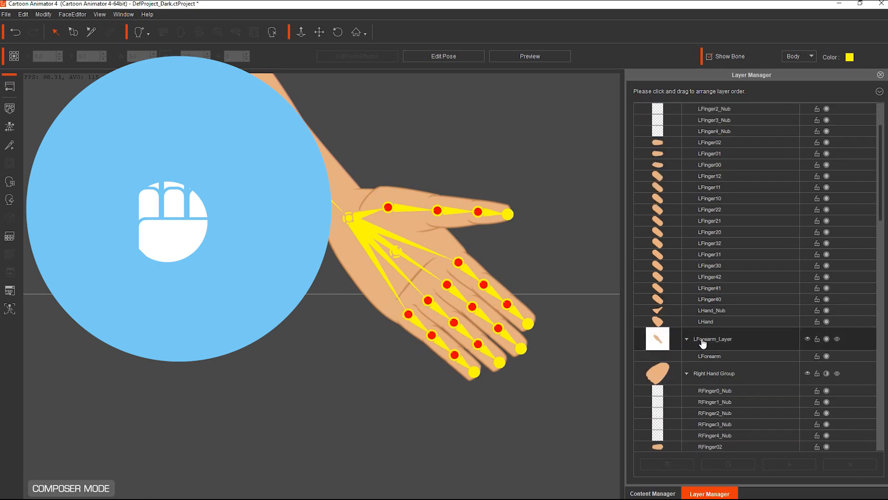
mouse_move(580, 264)
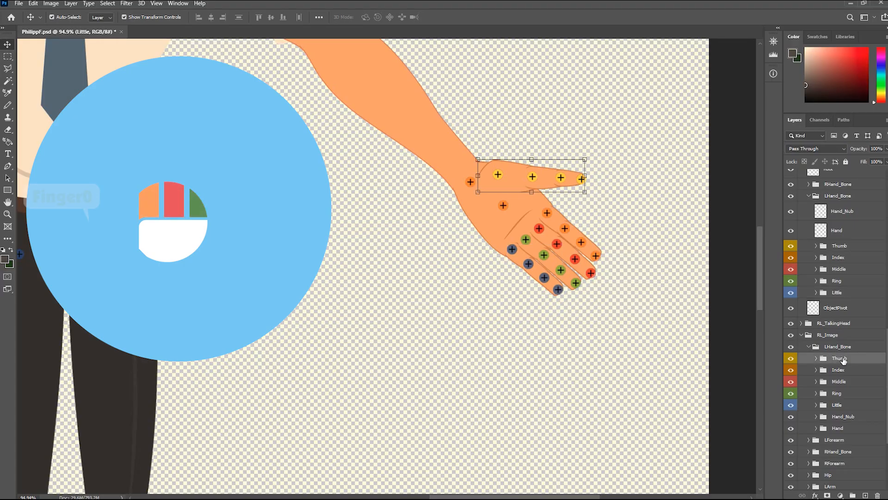
left_click(839, 381)
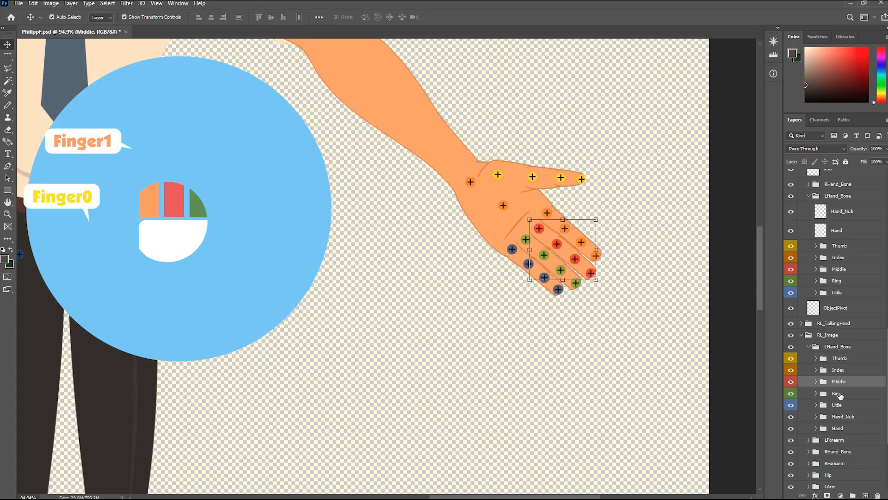
left_click(837, 404)
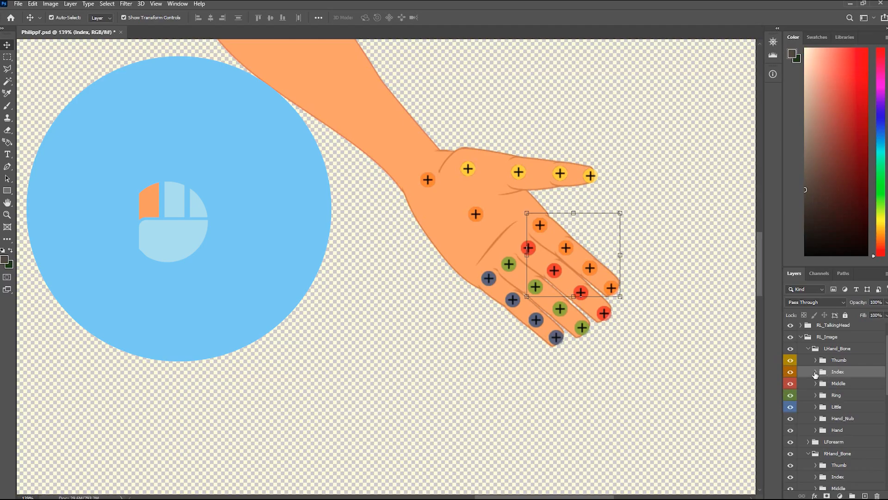
left_click(815, 371)
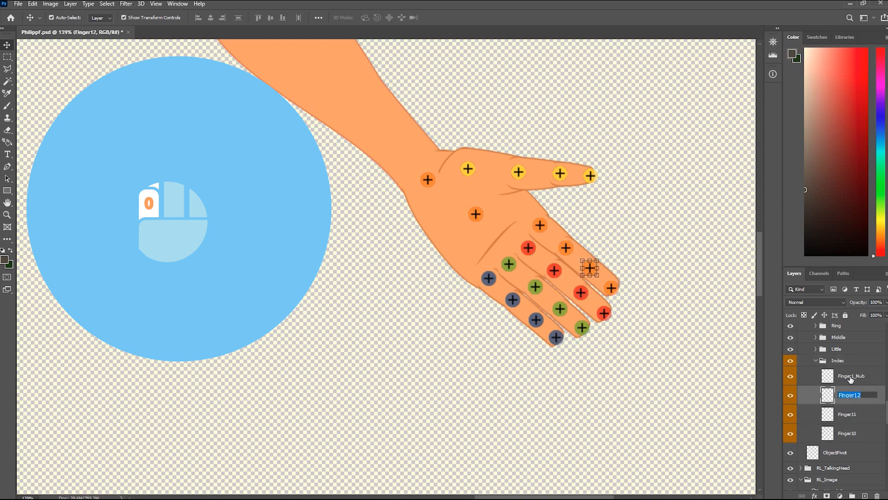
left_click(850, 376)
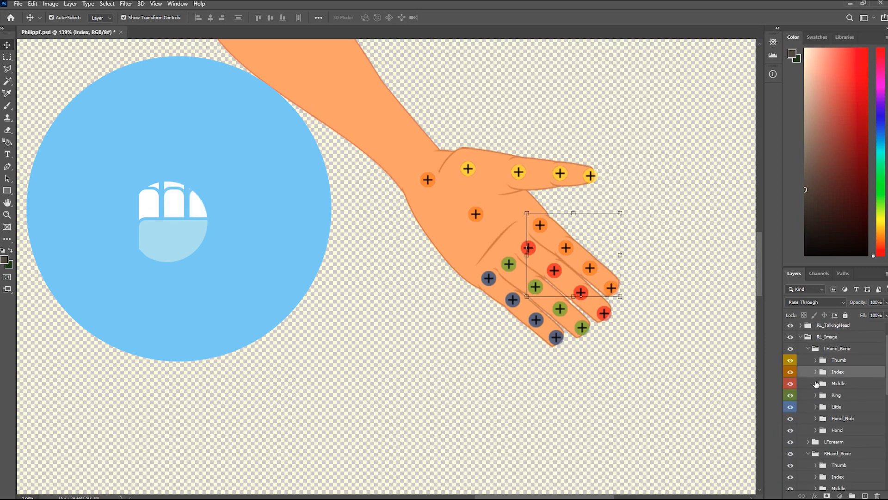
left_click(815, 383)
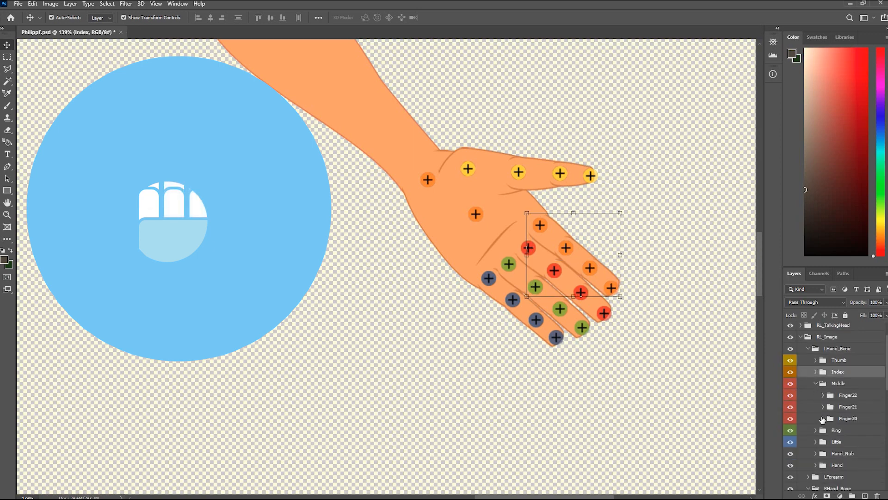
left_click(816, 384)
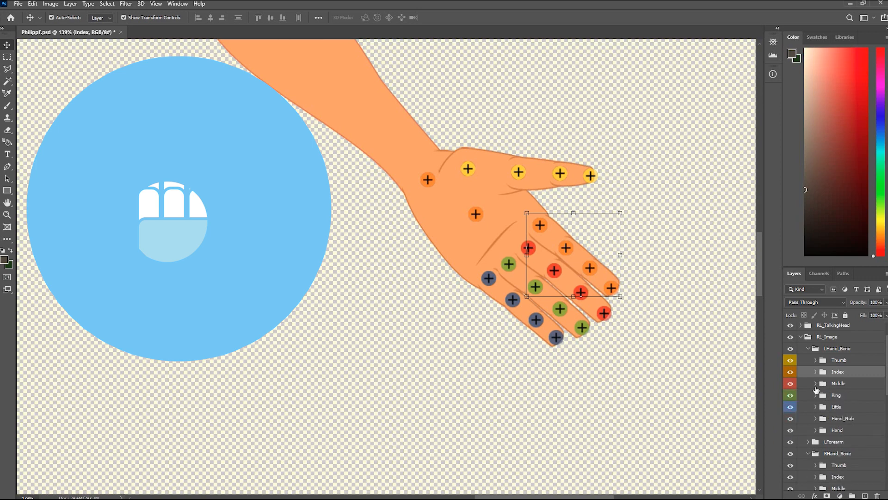
left_click(816, 395)
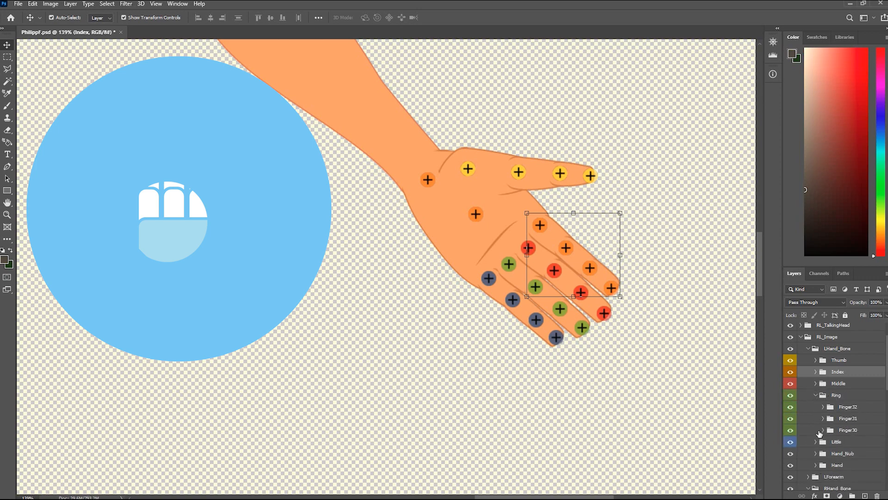
left_click(823, 394)
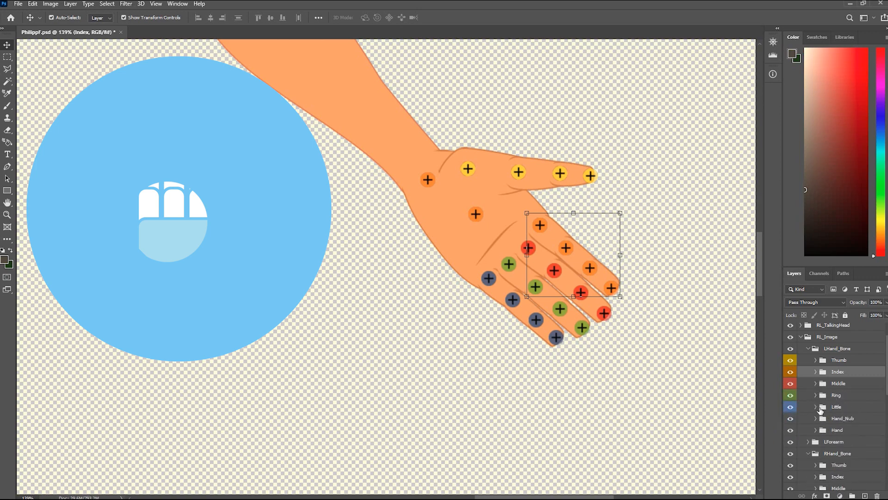
left_click(816, 406)
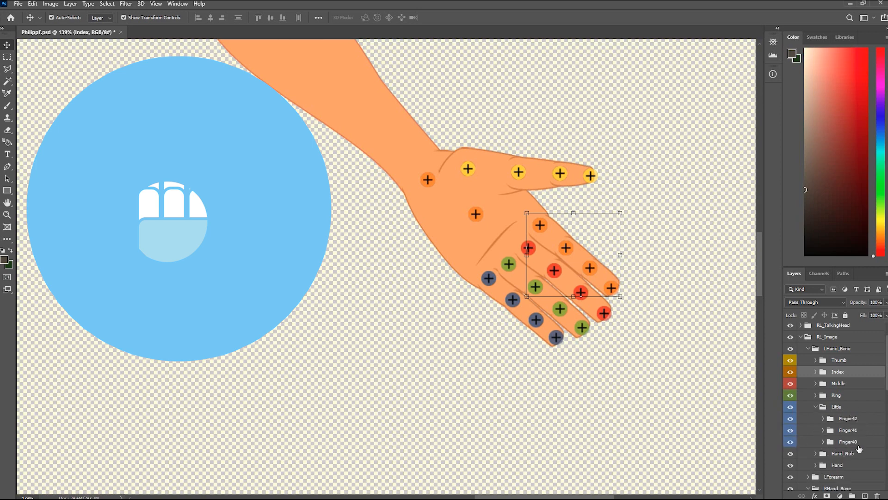
left_click(836, 395)
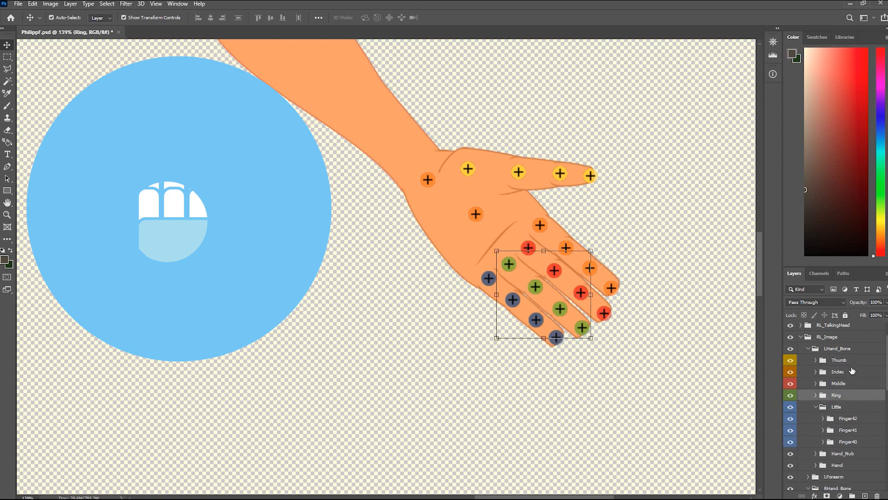
left_click(823, 407)
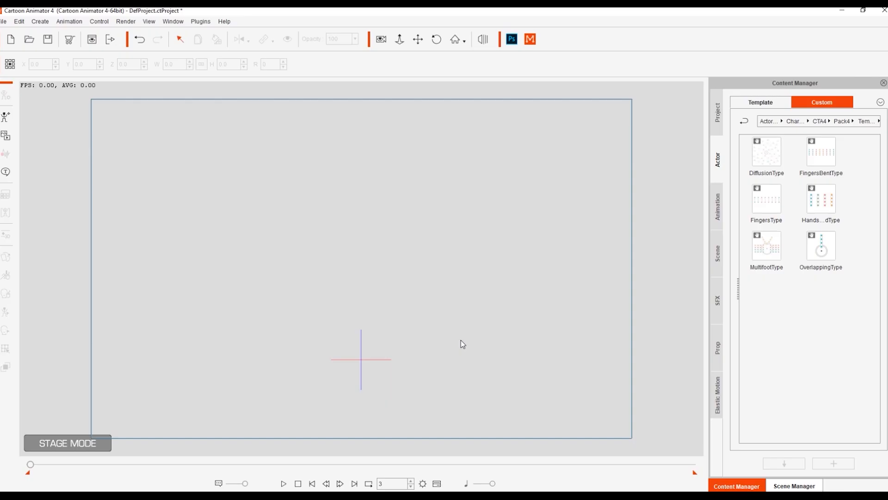
- Add the Custom hands template actor and play then stop its finger animation
left_click(821, 198)
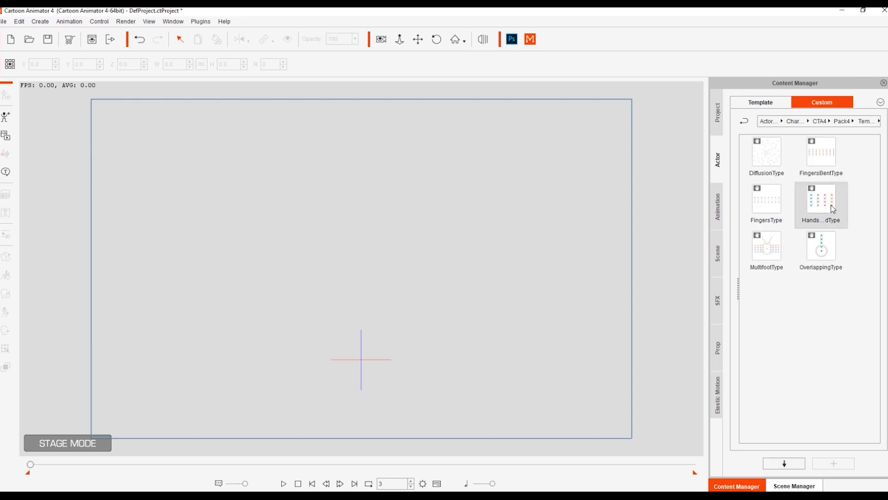
double_click(821, 201)
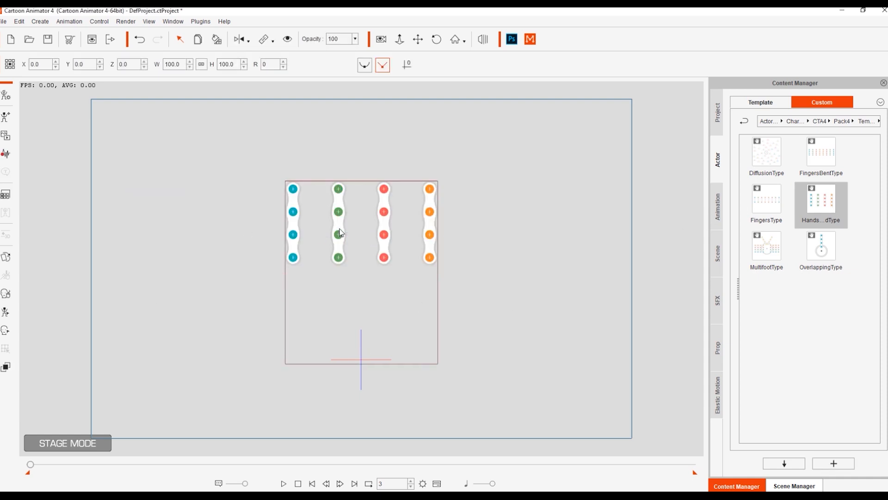
mouse_move(350, 242)
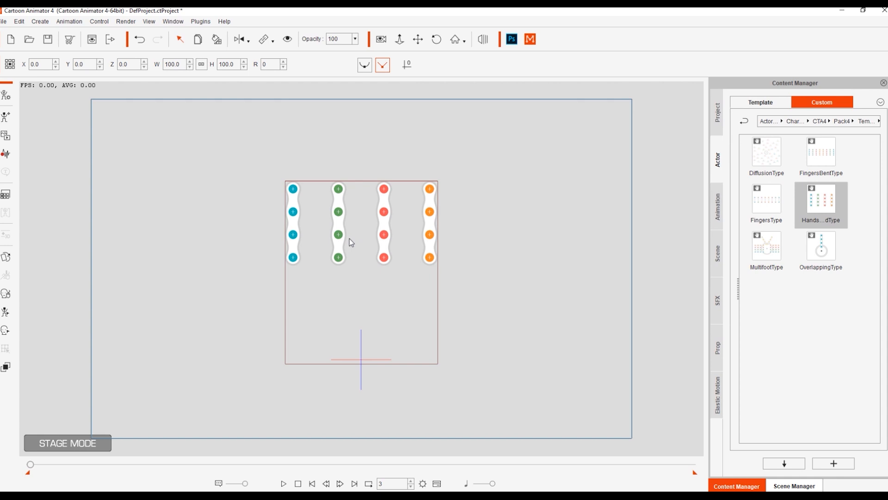
left_click(282, 483)
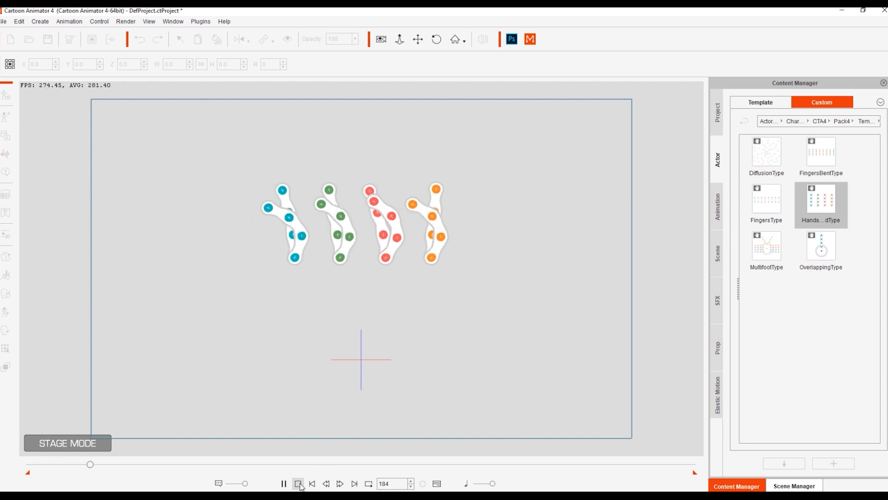
left_click(298, 483)
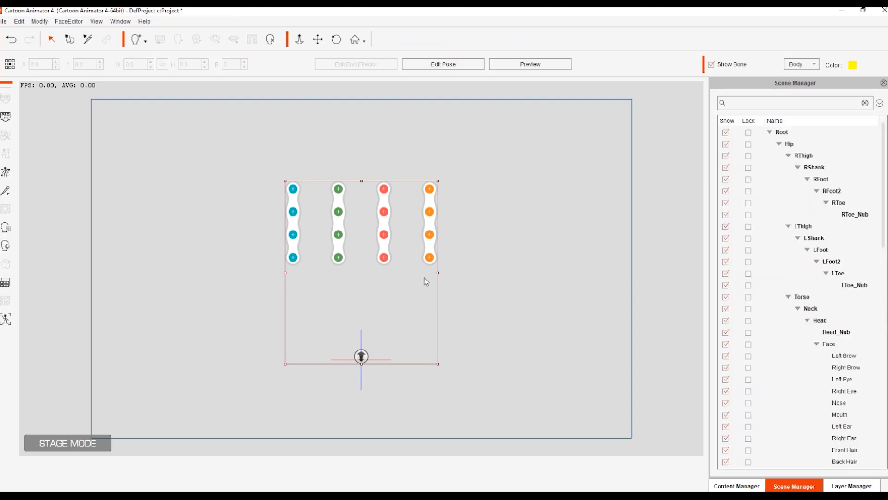
- Duplicate the Candlestick.psd layers into HandsFoldedType.psd and lock them
left_click(8, 300)
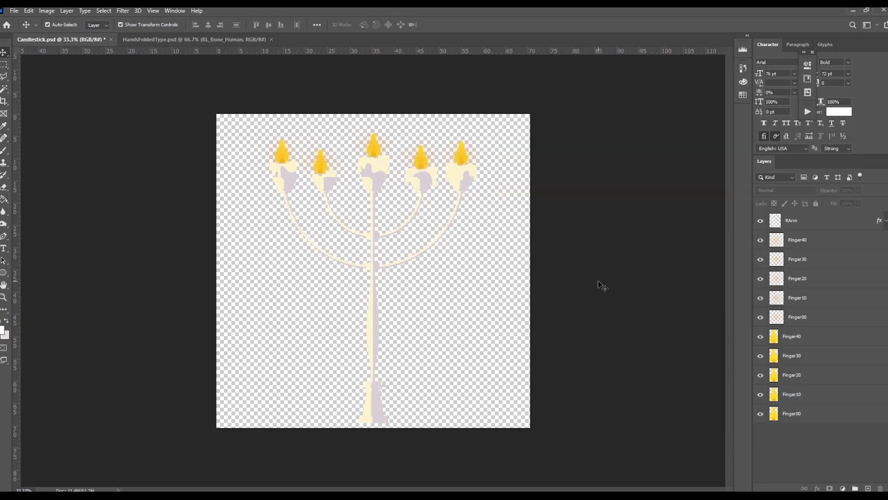
left_click(792, 413)
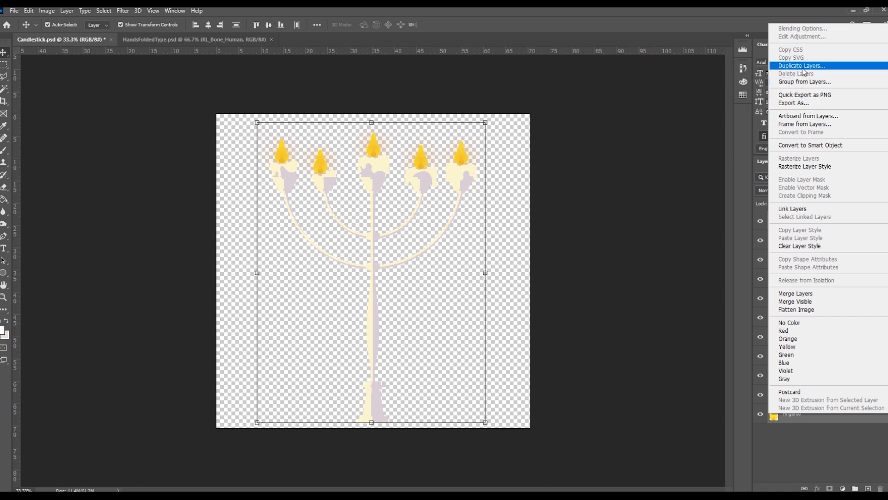
left_click(802, 65)
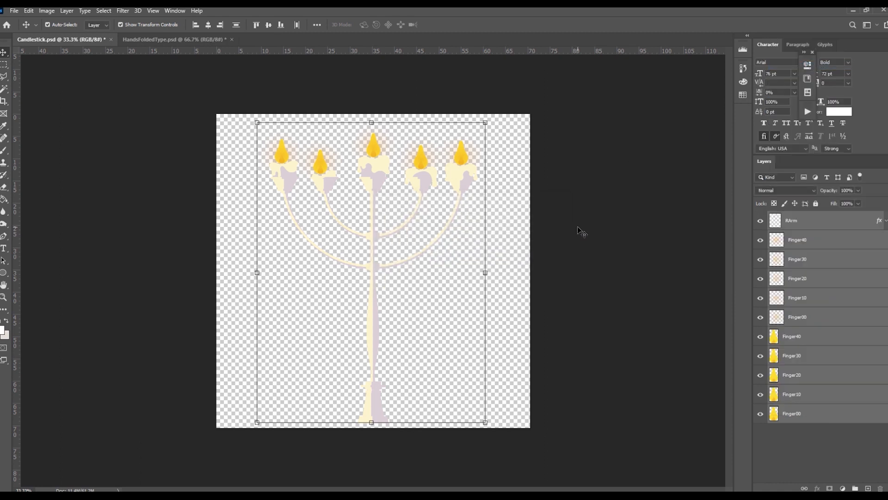
left_click(176, 39)
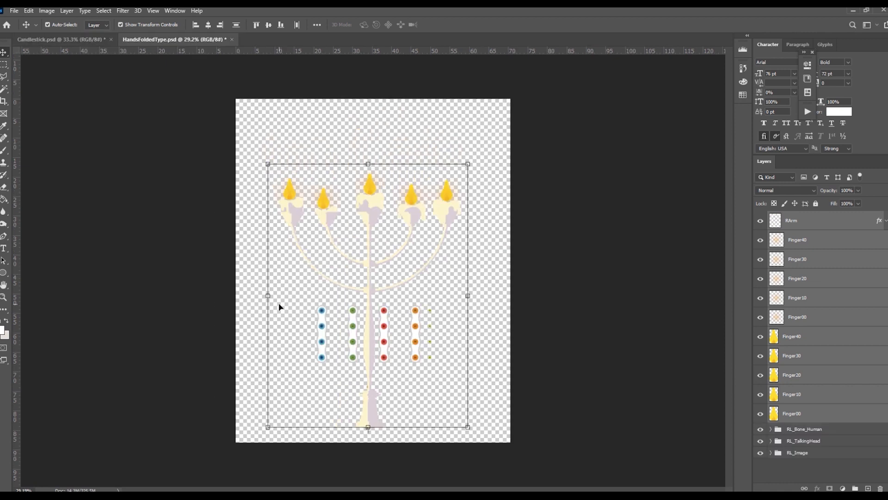
mouse_move(300, 323)
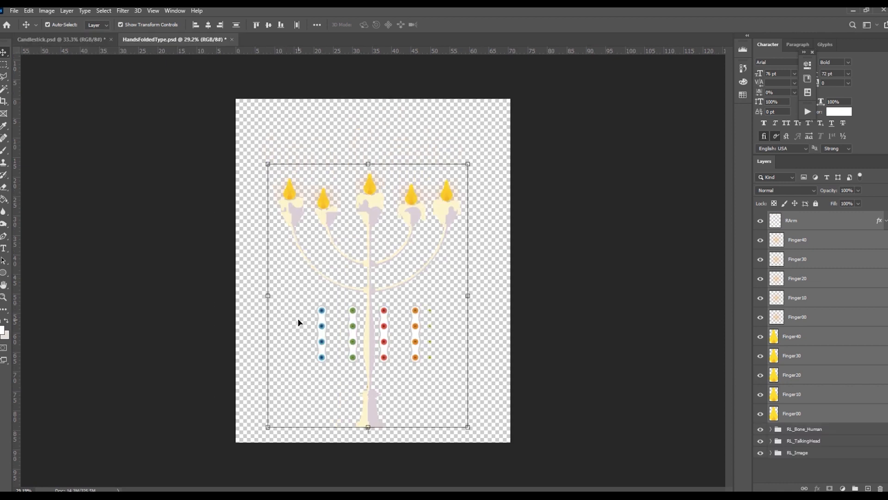
left_click(793, 413)
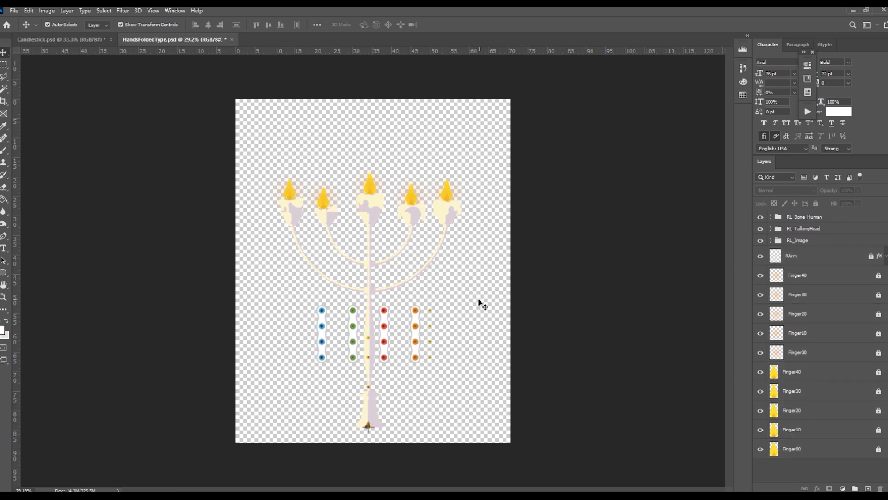
mouse_move(442, 334)
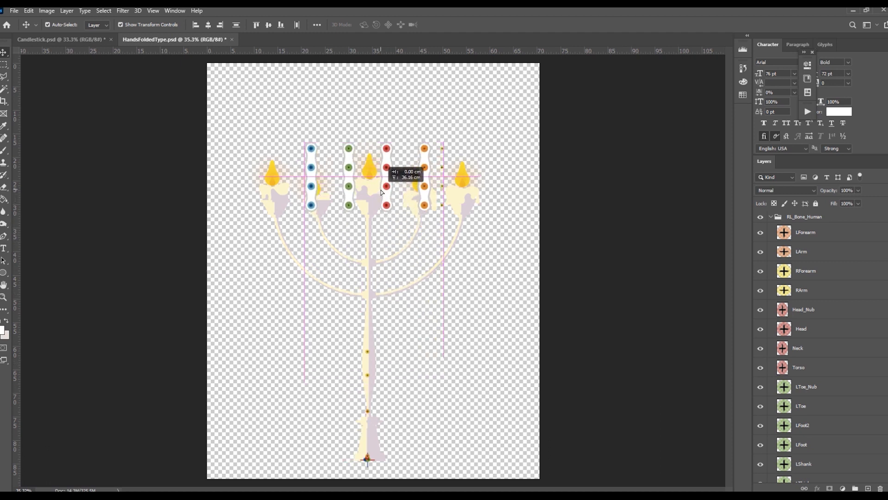
- Drag the finger bone chains up onto the candle flames
left_click_drag(381, 192, 381, 172)
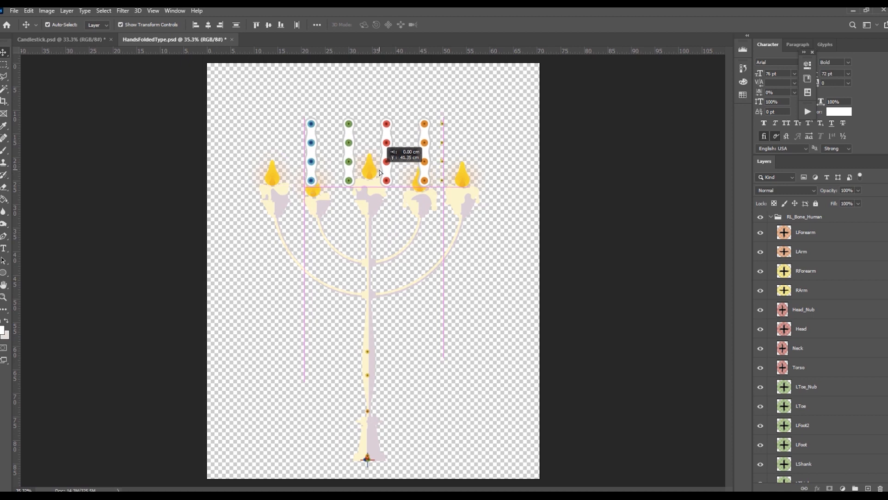
left_click_drag(380, 154, 379, 177)
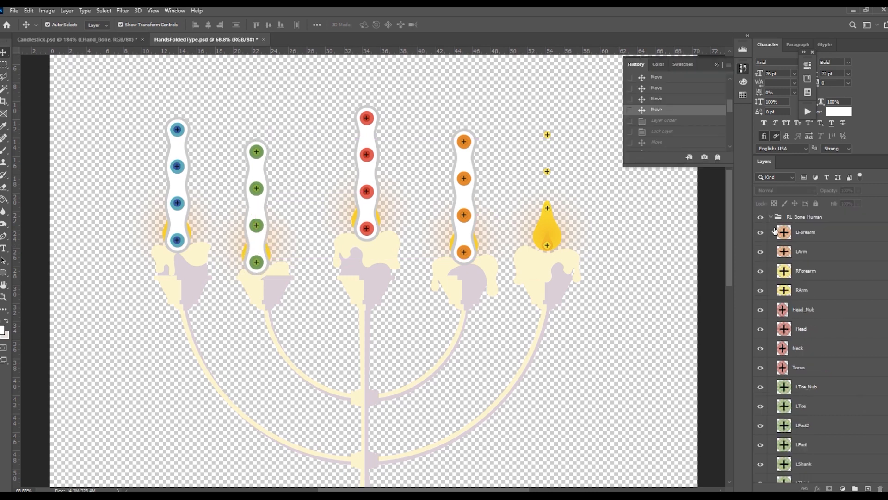
- Expand the RHand_Bone group and select a bone inside the orange candle's flame
left_click(770, 217)
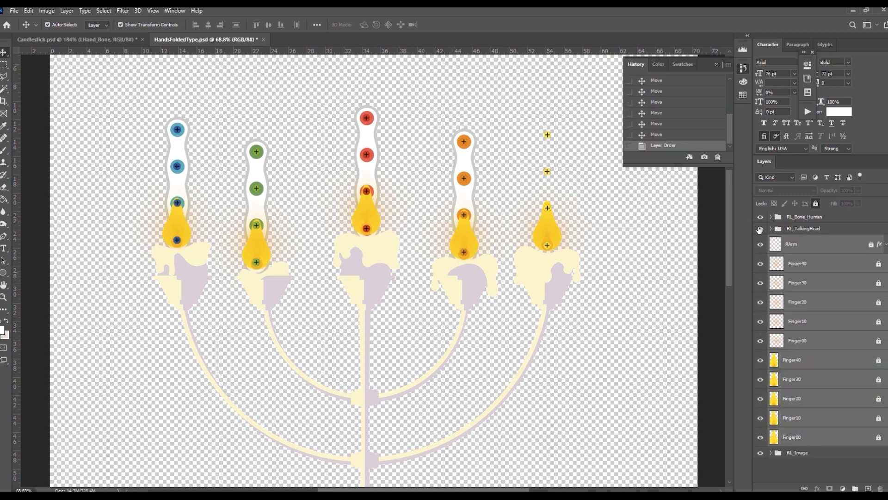
left_click(770, 228)
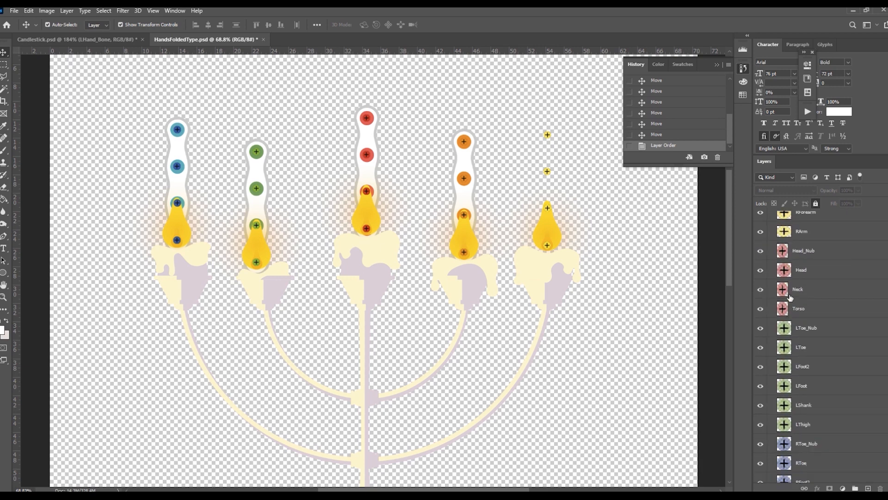
scroll("down", 3)
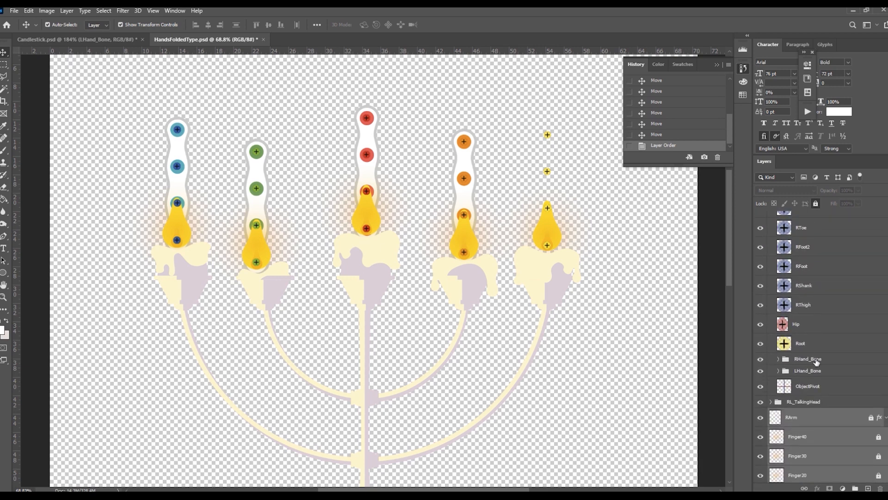
mouse_move(825, 372)
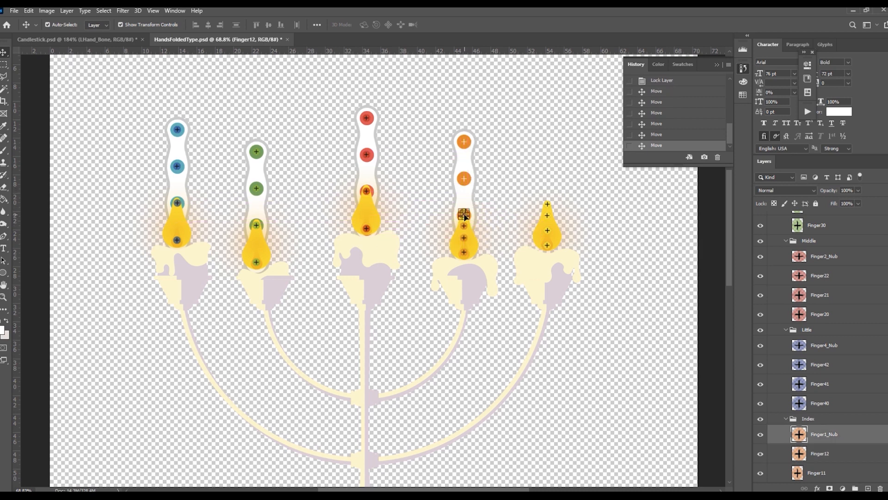
left_click(820, 275)
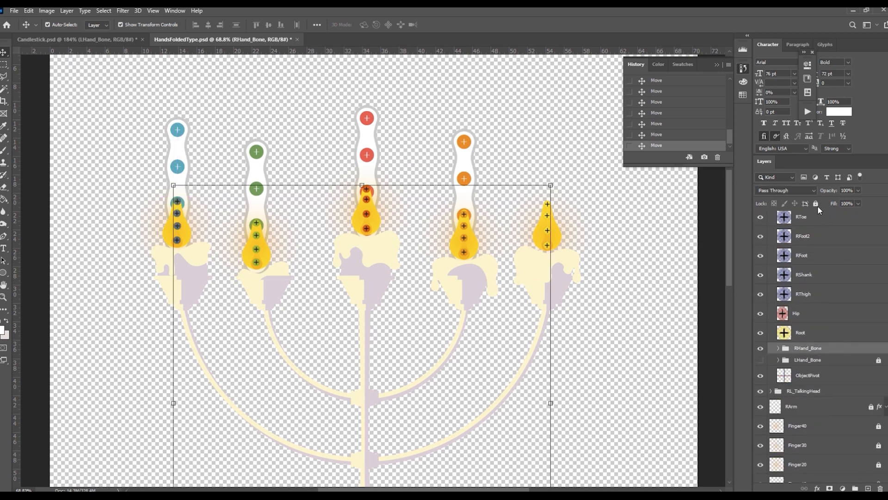
- Lock the right-hand bone group and move a thumb bone into its flame
left_click(816, 203)
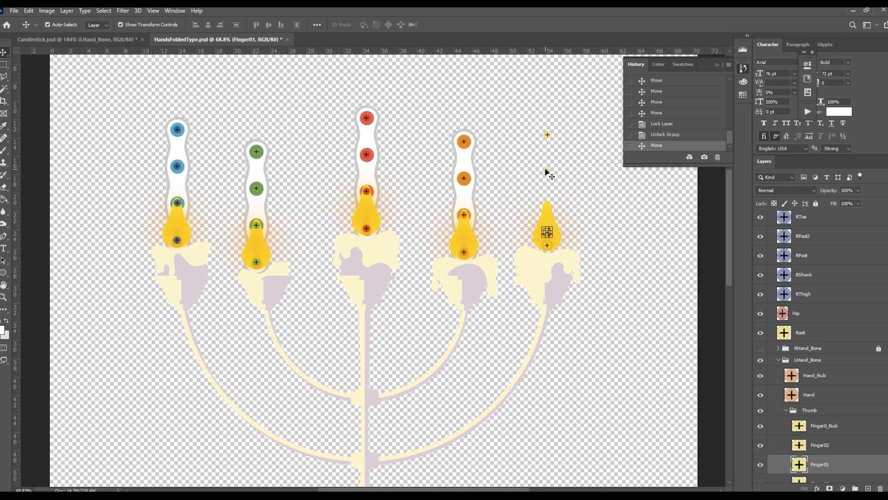
left_click(820, 445)
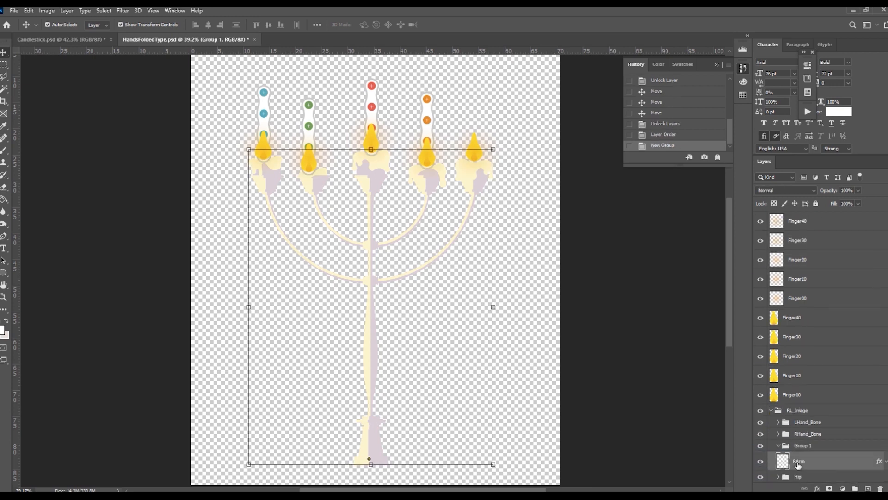
- Rename Group 1 to RArm, hide LHand_Bone and expand RHand_Bone
double_click(800, 461)
type("RArm")
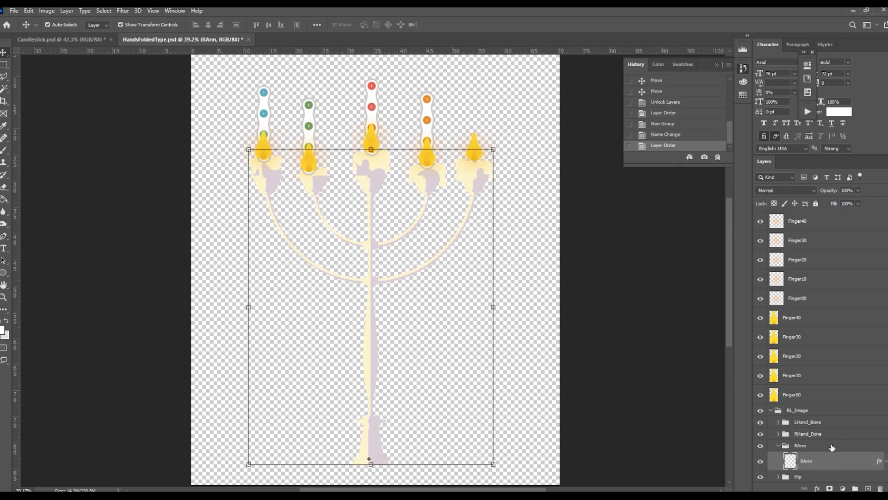
scroll("up", 3)
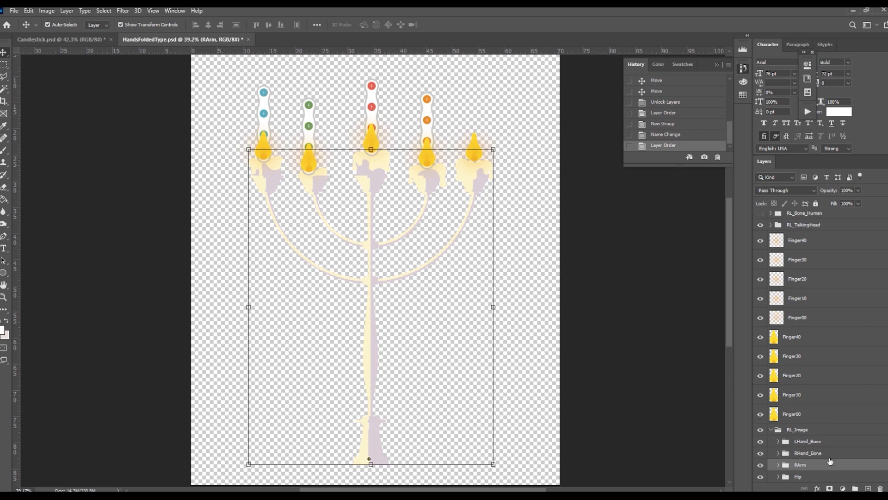
mouse_move(819, 425)
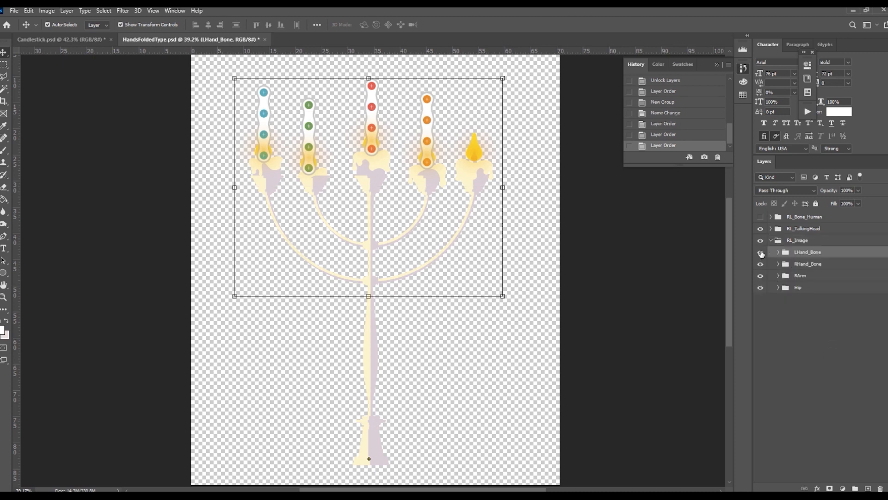
left_click(760, 253)
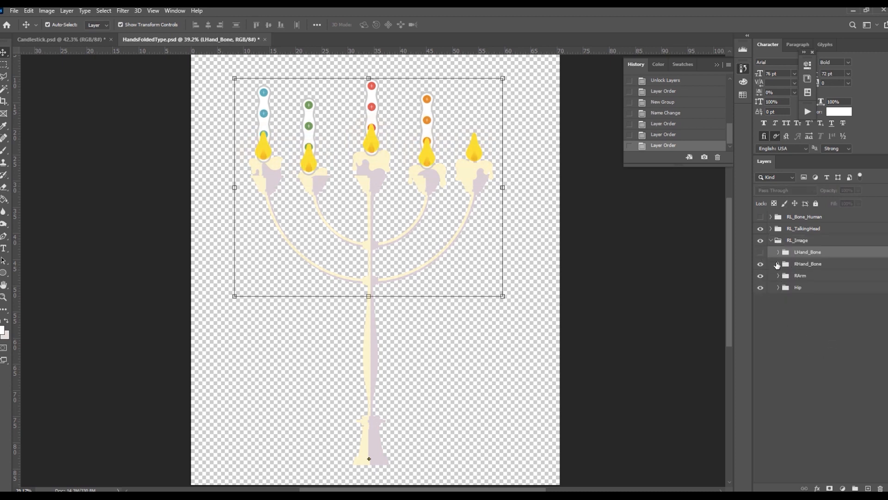
left_click(779, 263)
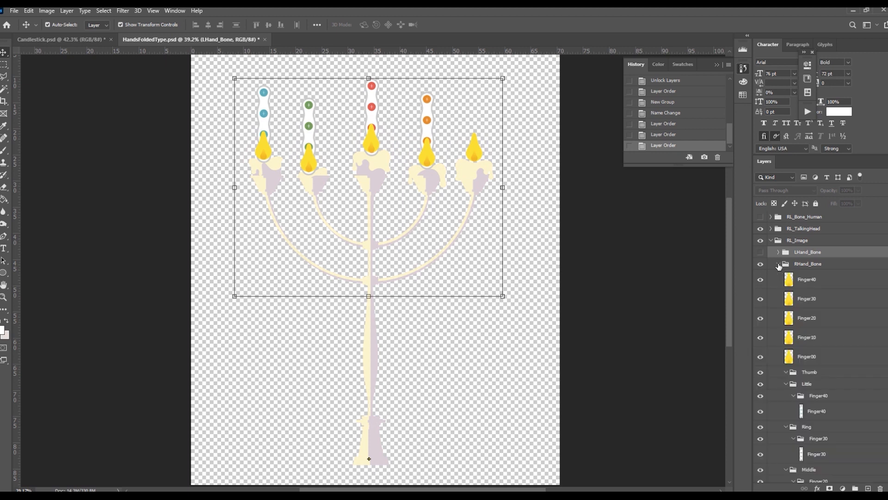
left_click(760, 267)
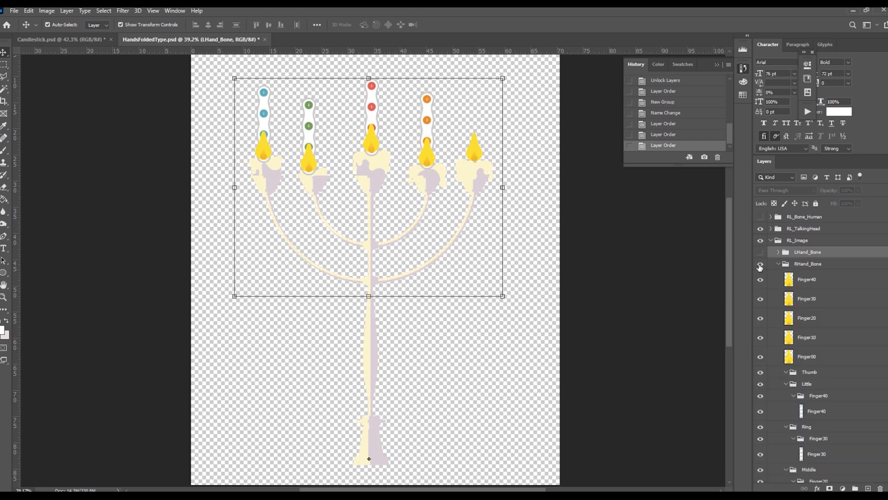
left_click(760, 266)
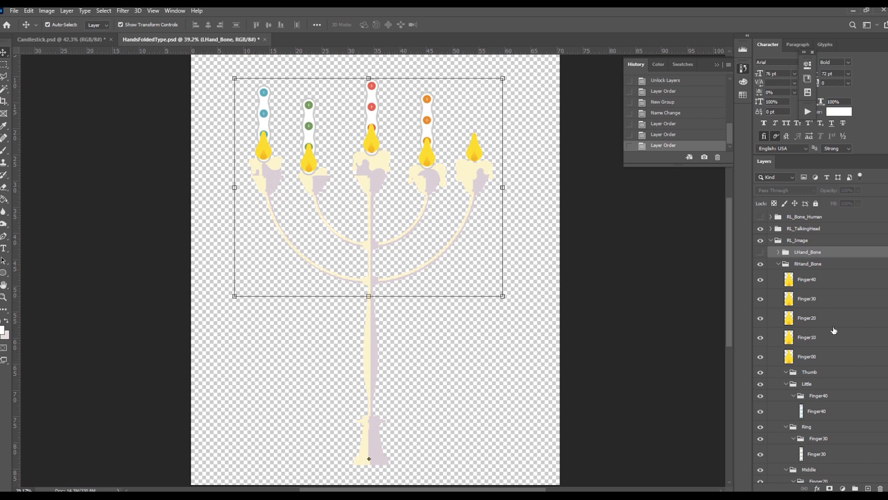
scroll("down", 3)
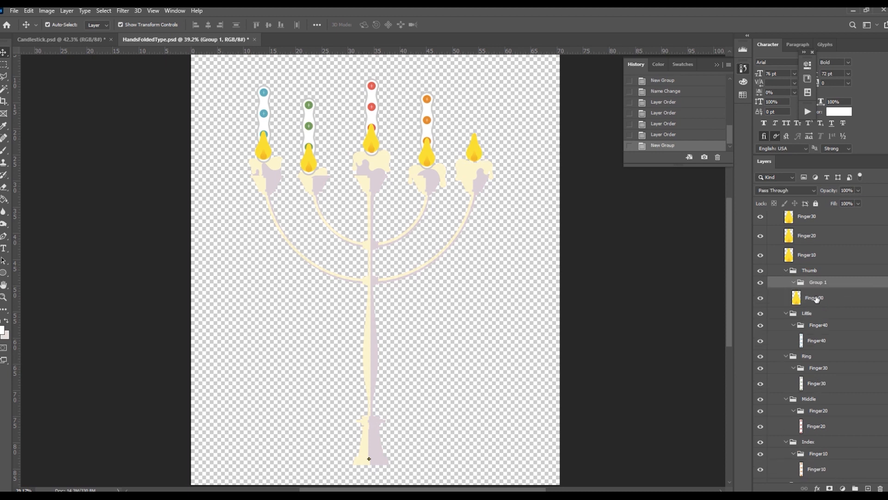
- Rename the new group Finger00 and select the little finger's flame layer
double_click(818, 282)
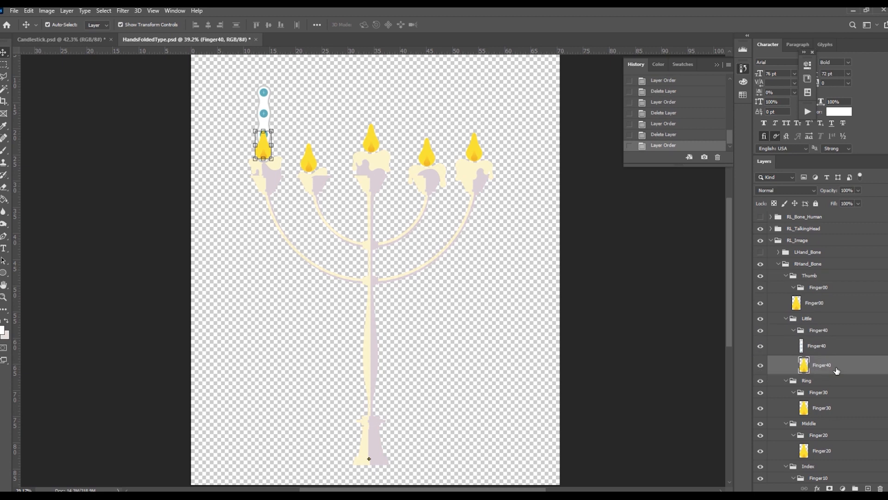
left_click(817, 346)
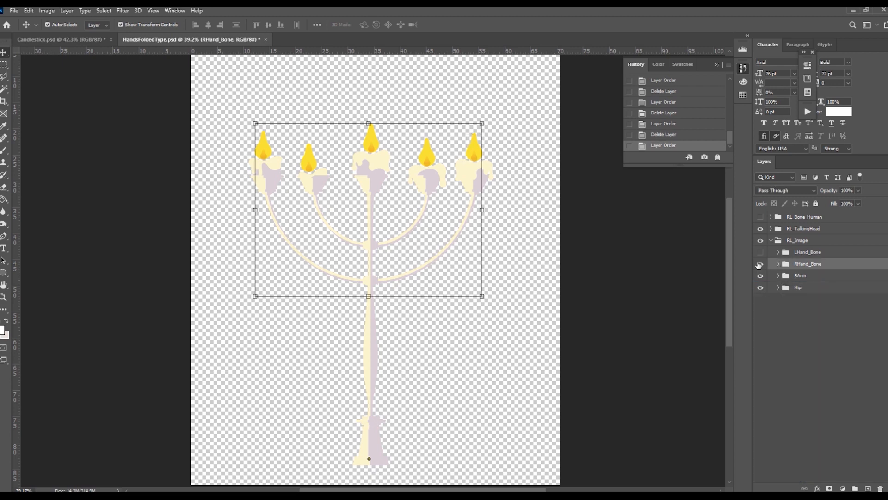
- Place the glow layers in the LHand_Bone finger groups, show RHand_Bone again, and save the PSD
left_click(778, 263)
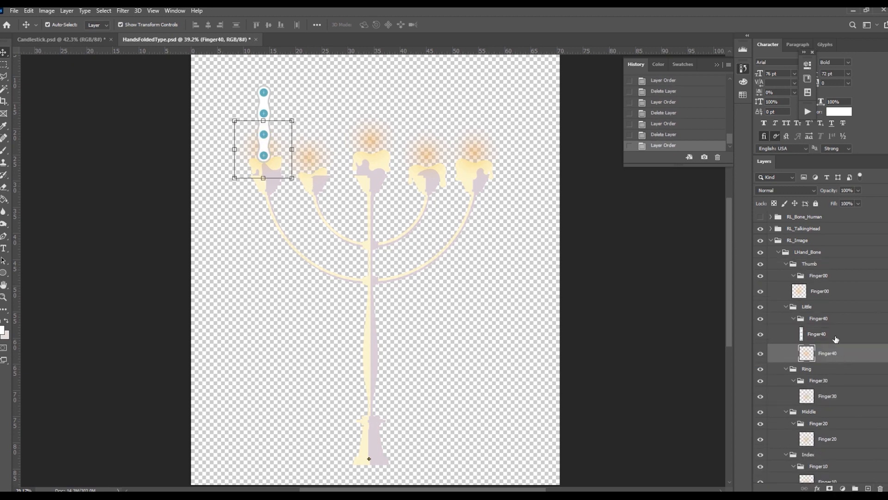
left_click(808, 251)
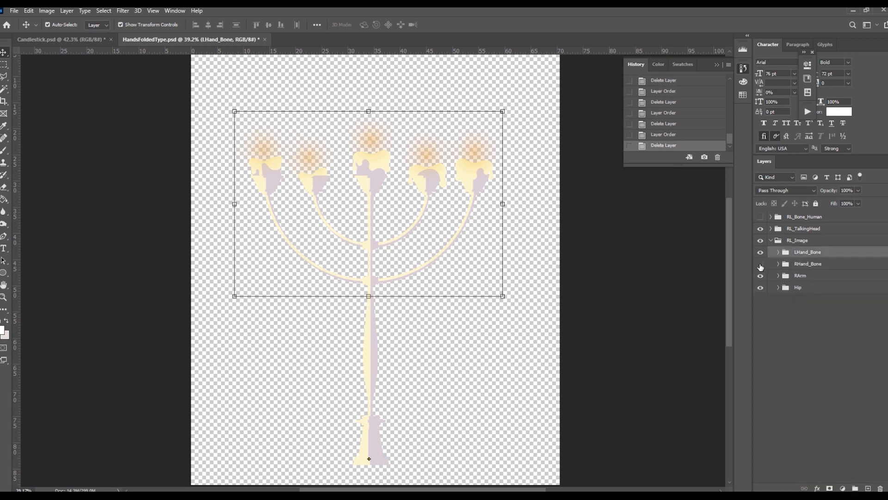
left_click(761, 264)
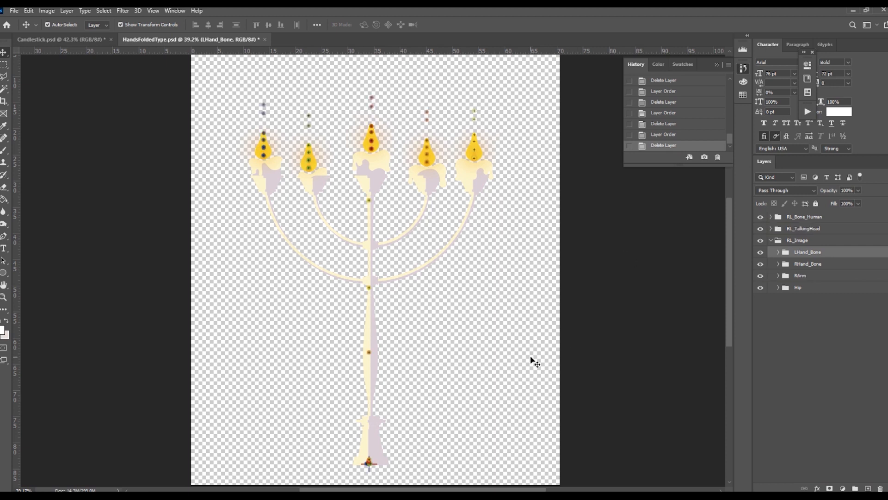
left_click(13, 10)
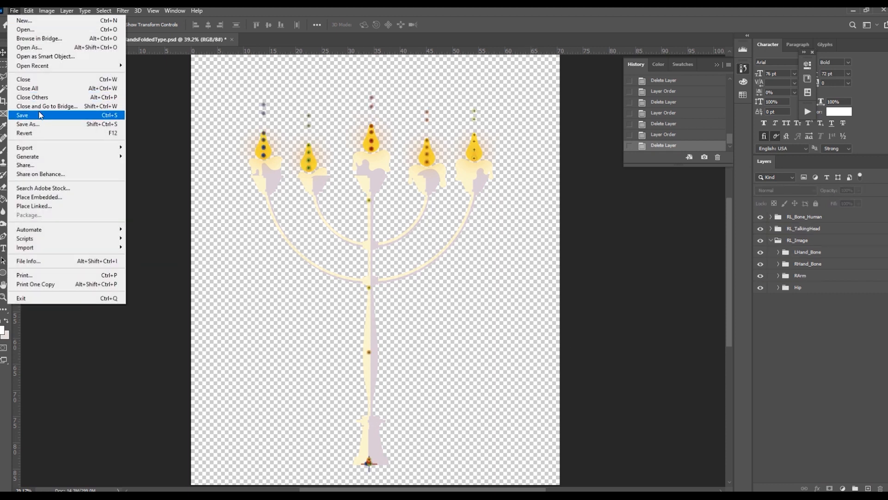
left_click(22, 116)
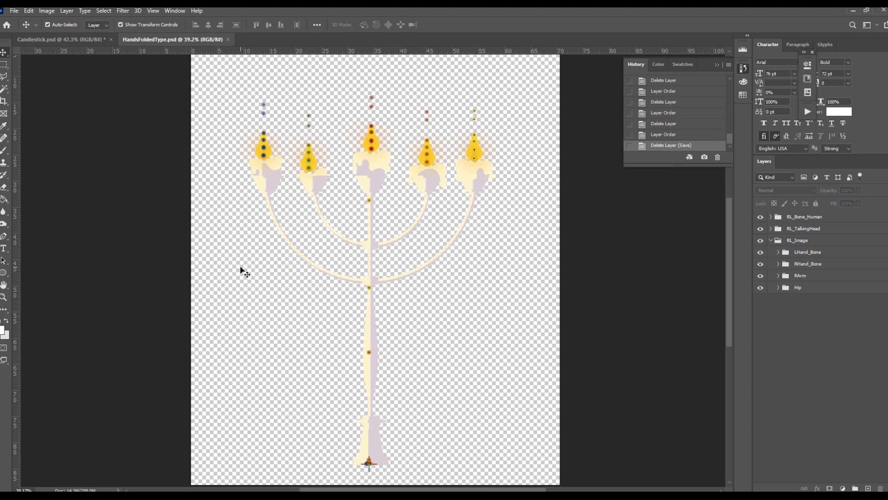
mouse_move(197, 457)
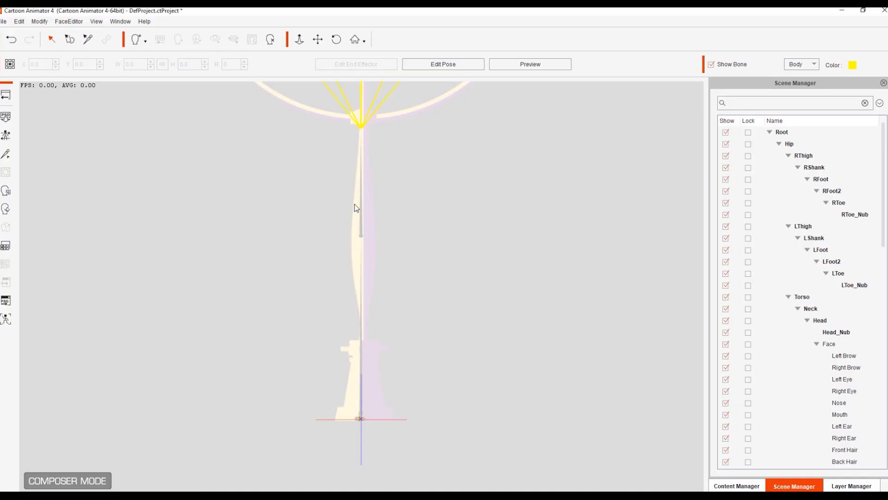
mouse_move(397, 229)
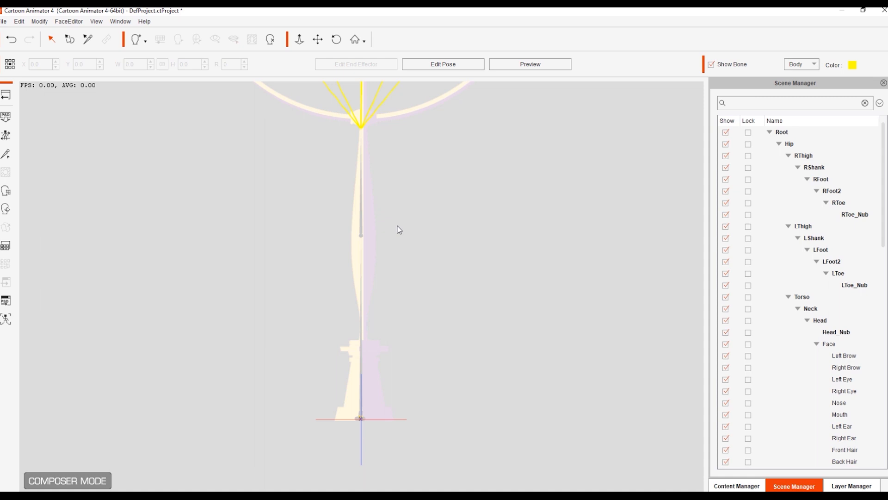